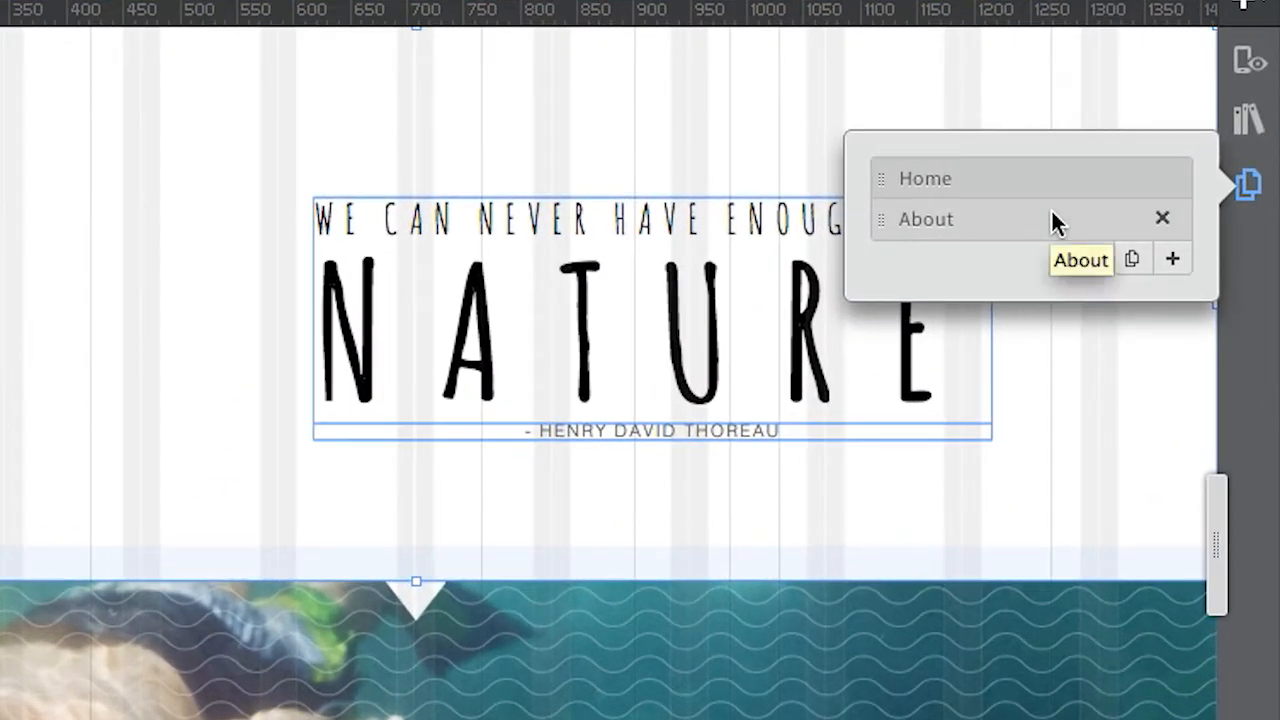
- Duplicate the About page from the Pages panel and rename the copy to Locations
{"action": "left_click", "coordinate": [925, 219]}
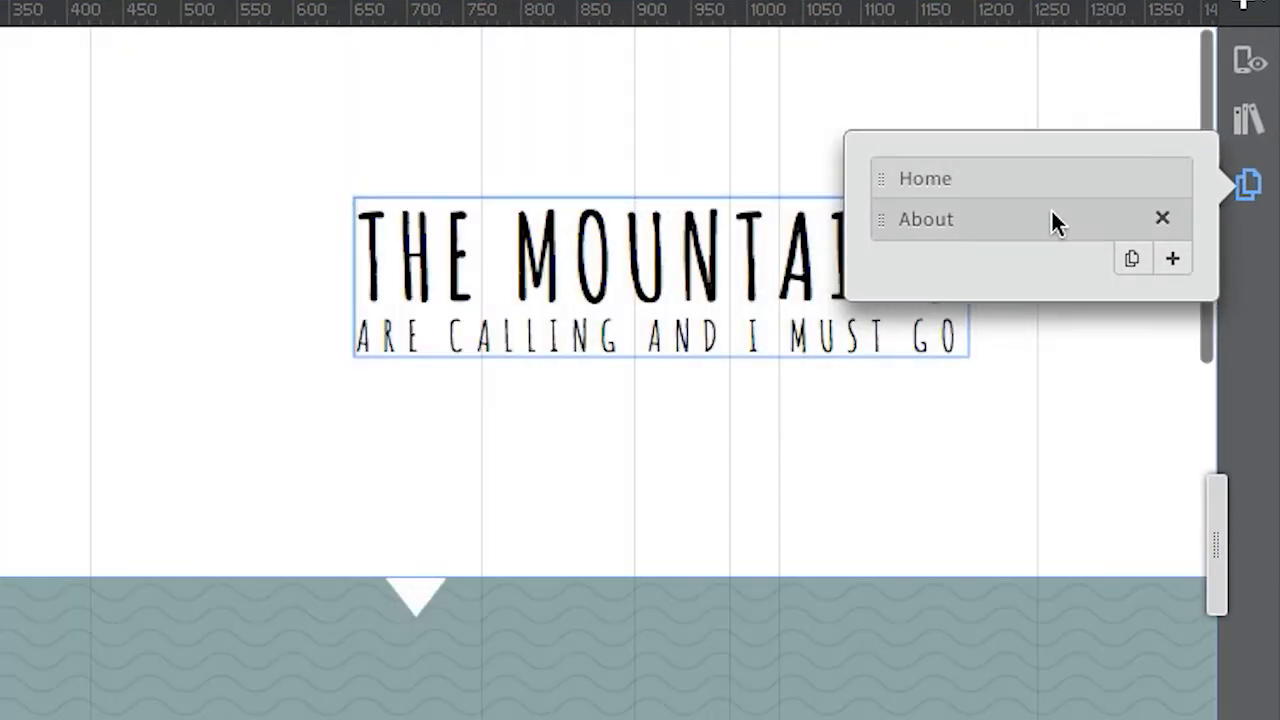
{"action": "mouse_move", "coordinate": [1173, 258]}
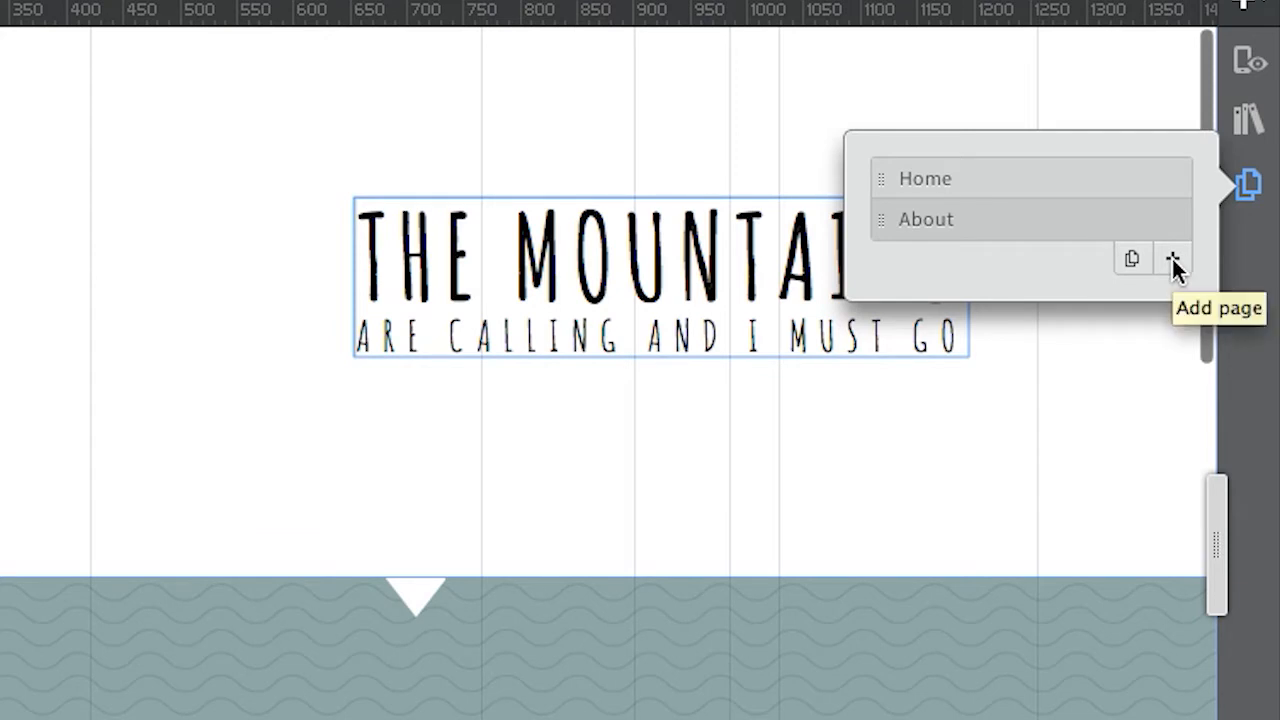
{"action": "mouse_move", "coordinate": [1132, 259]}
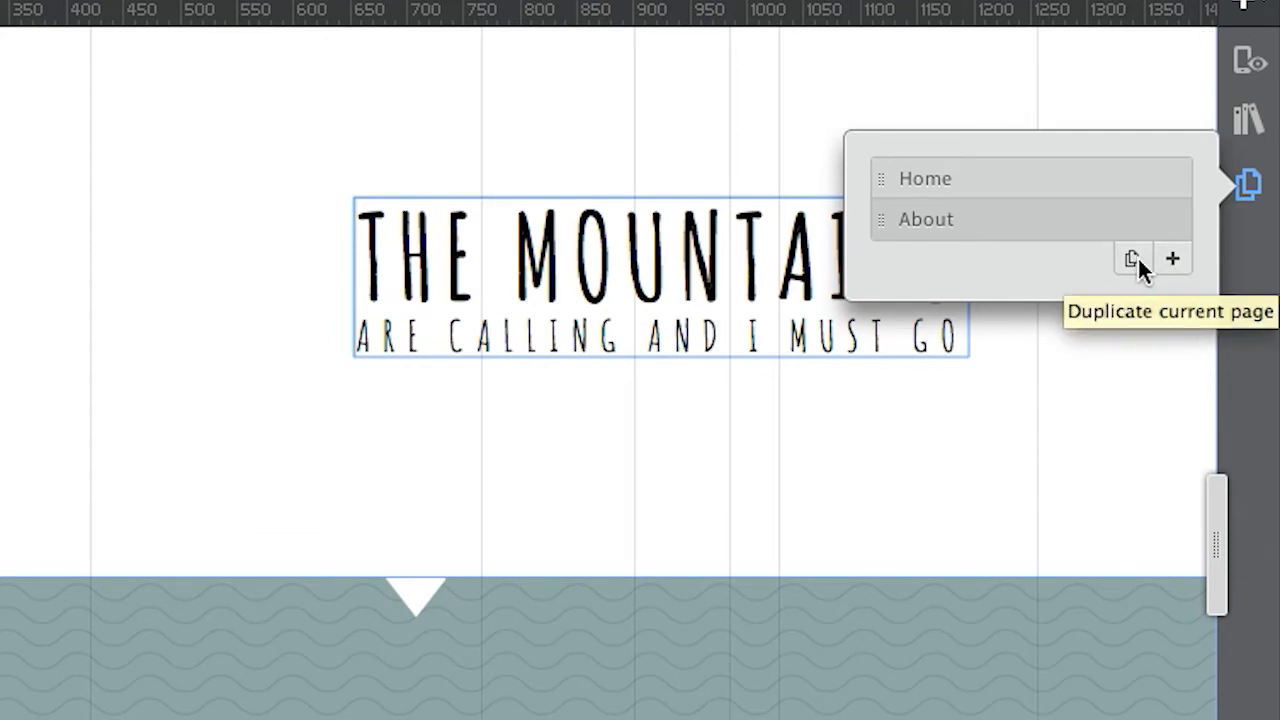
{"action": "left_click", "coordinate": [1132, 258]}
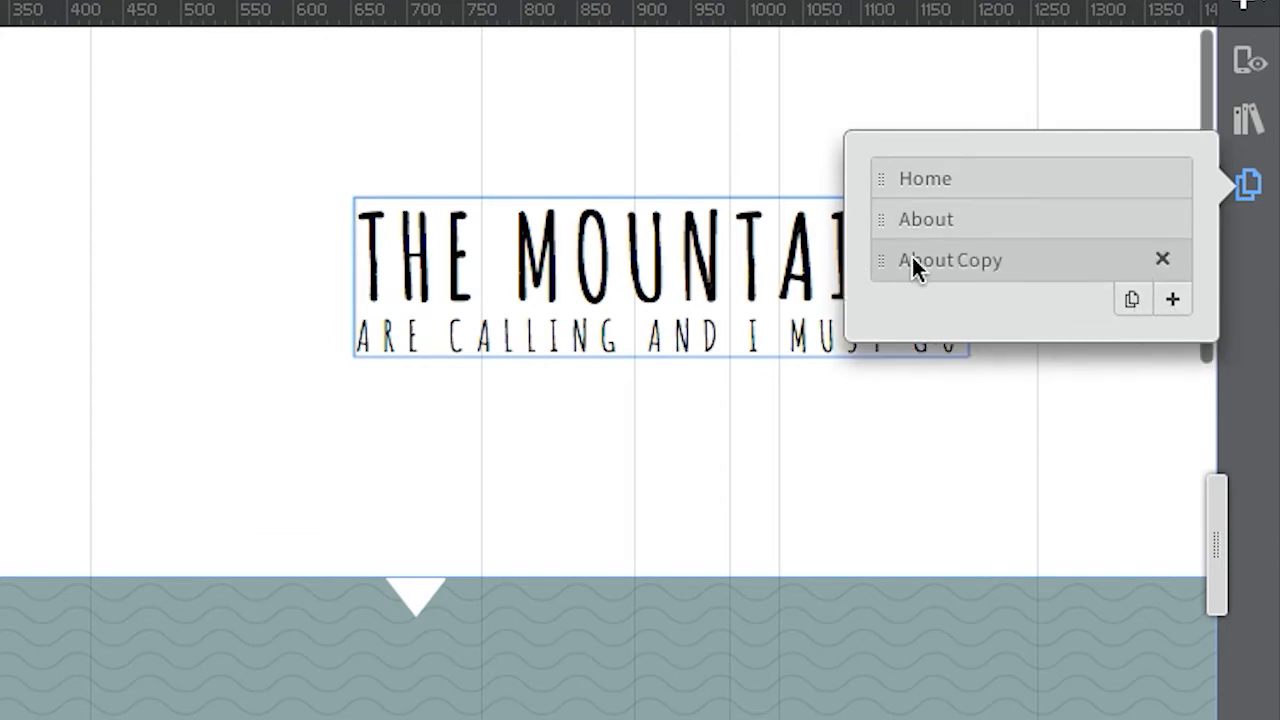
{"action": "double_click", "coordinate": [950, 260]}
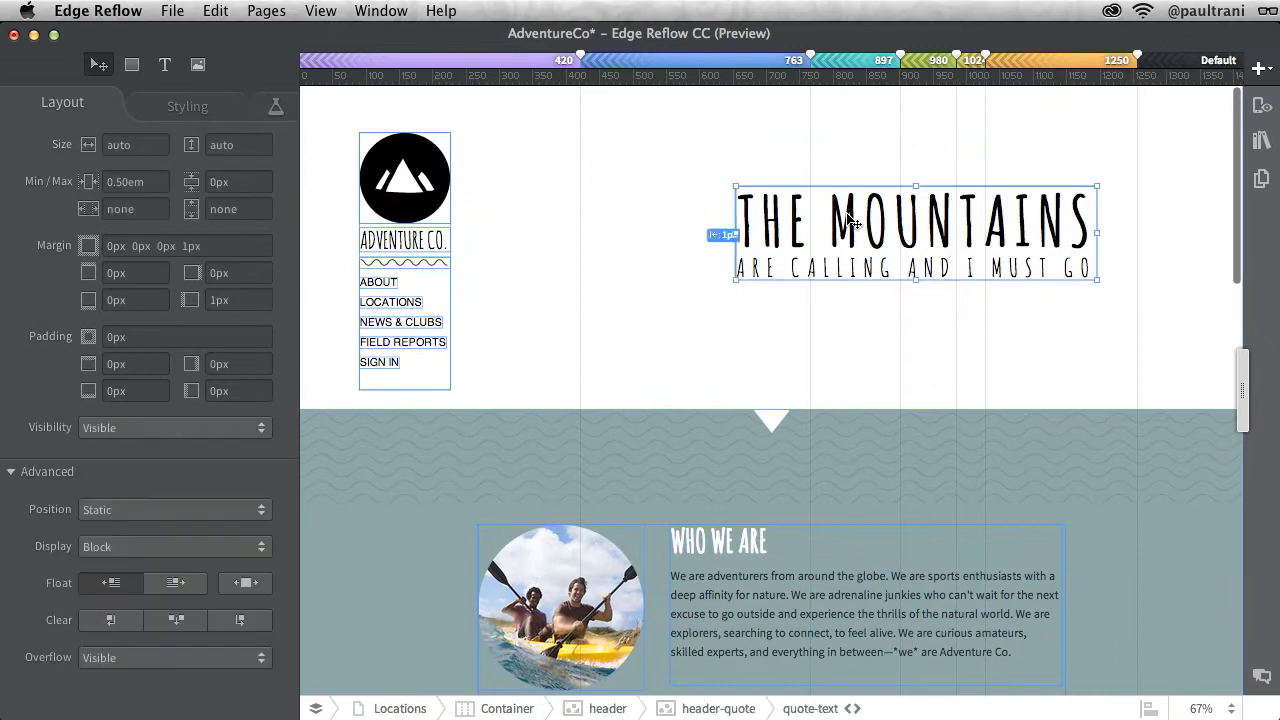
- Replace the header quote with THE GREAT OUTDOORS, reposition it and adjust its letter spacing
{"action": "double_click", "coordinate": [910, 220]}
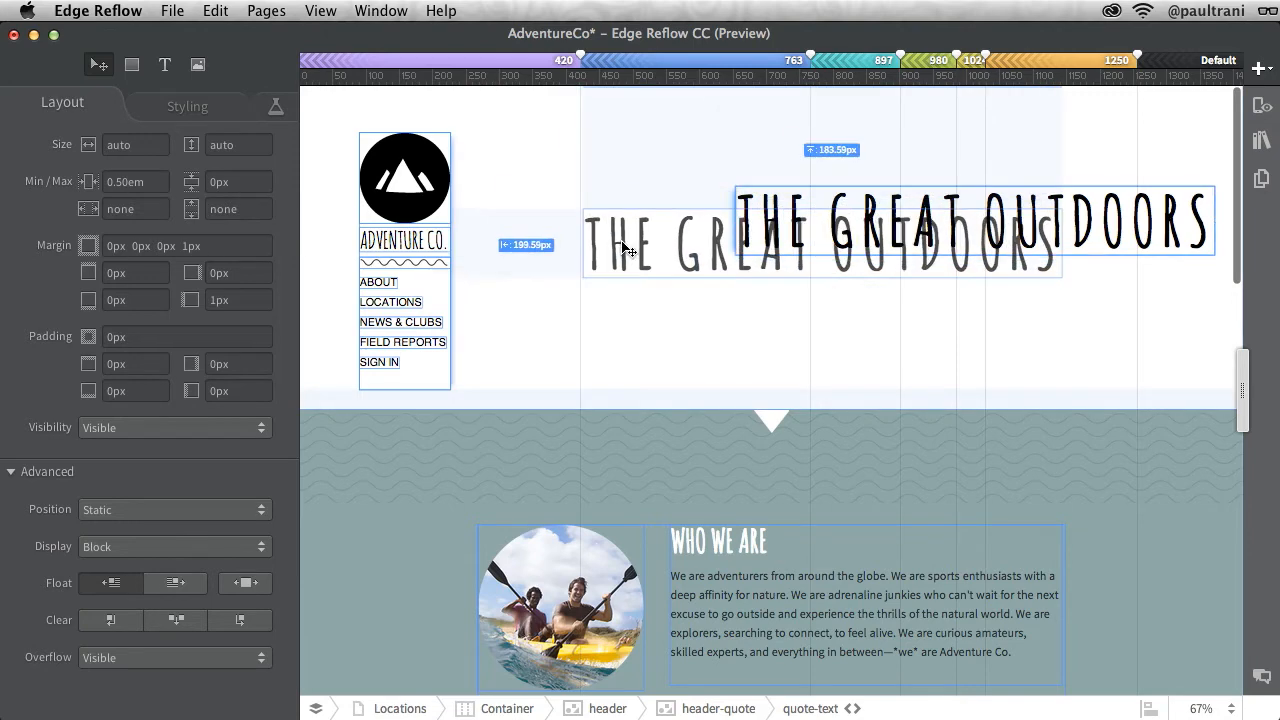
{"action": "left_click", "coordinate": [187, 106]}
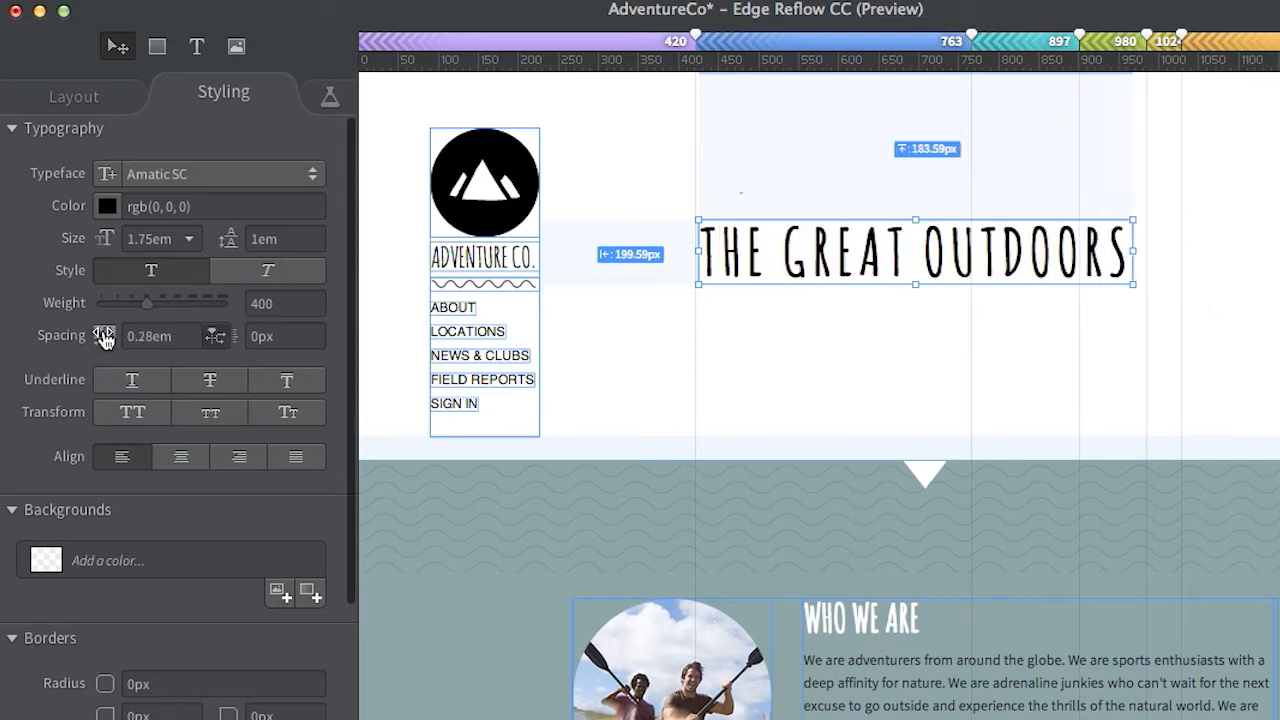
{"action": "left_click", "coordinate": [74, 91]}
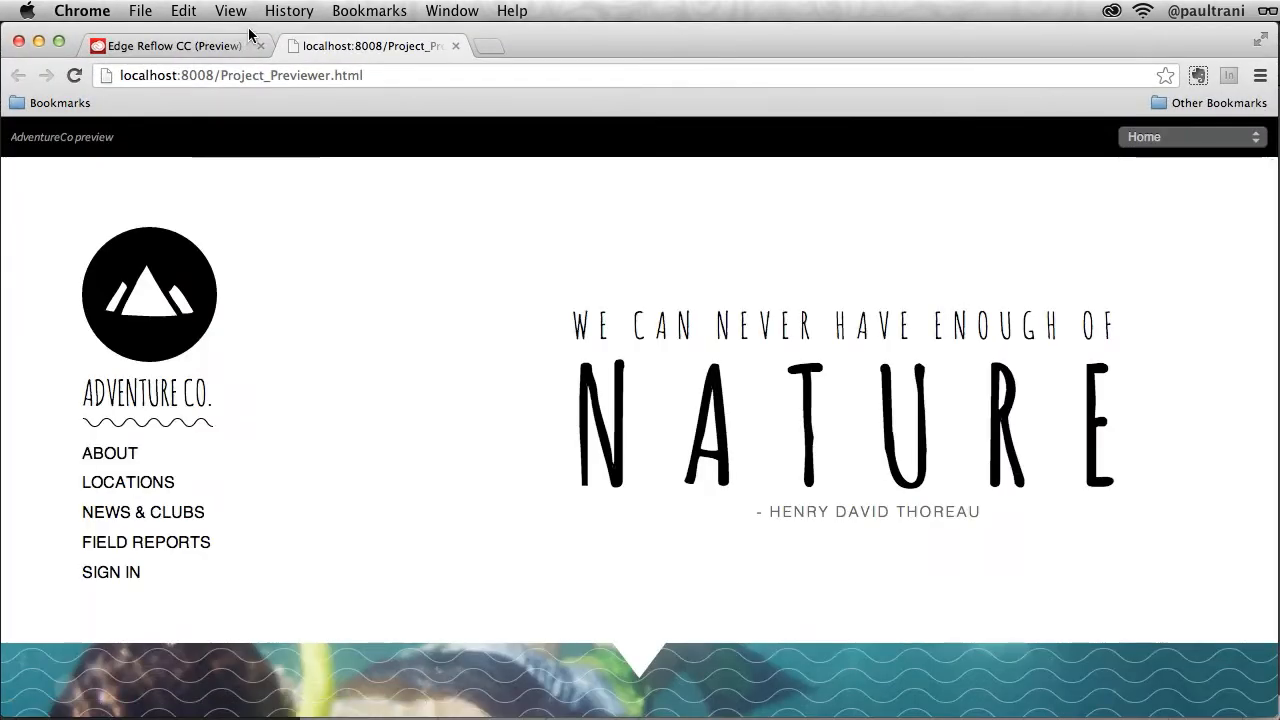
- Switch the Chrome preview between About and Locations to confirm the new heading, then back to About
{"action": "left_click", "coordinate": [1190, 137]}
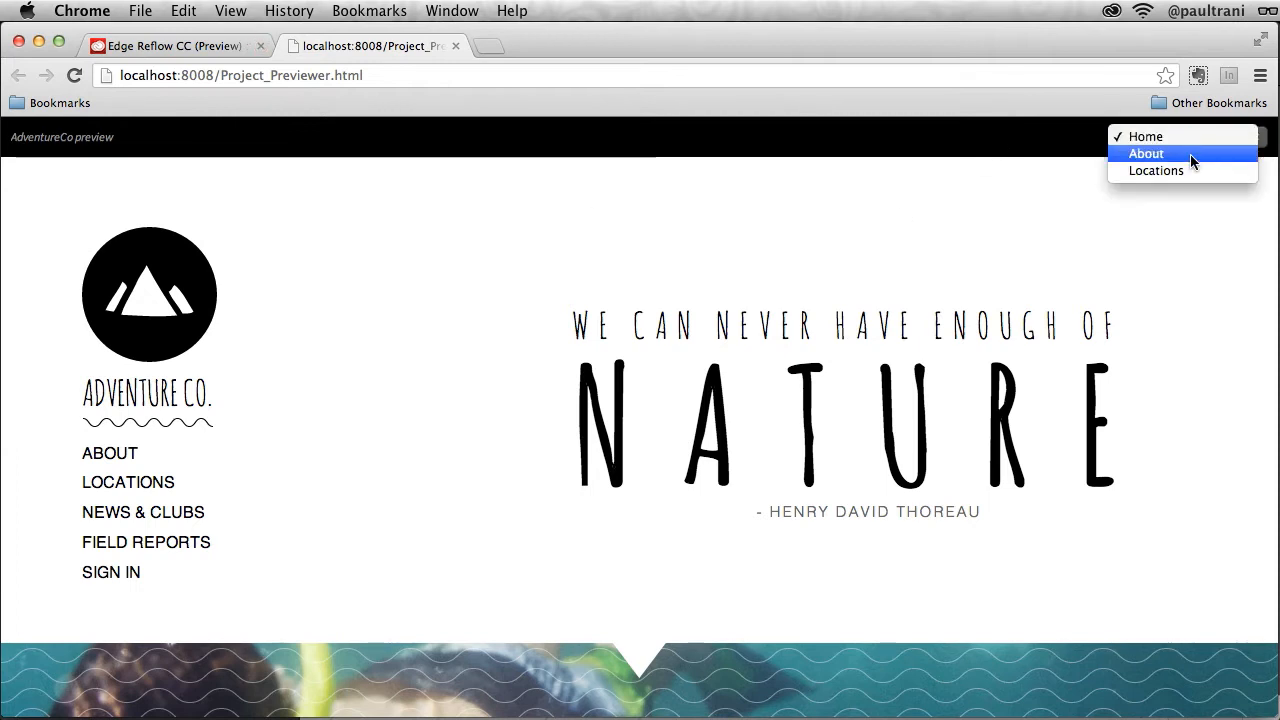
{"action": "left_click", "coordinate": [1156, 153]}
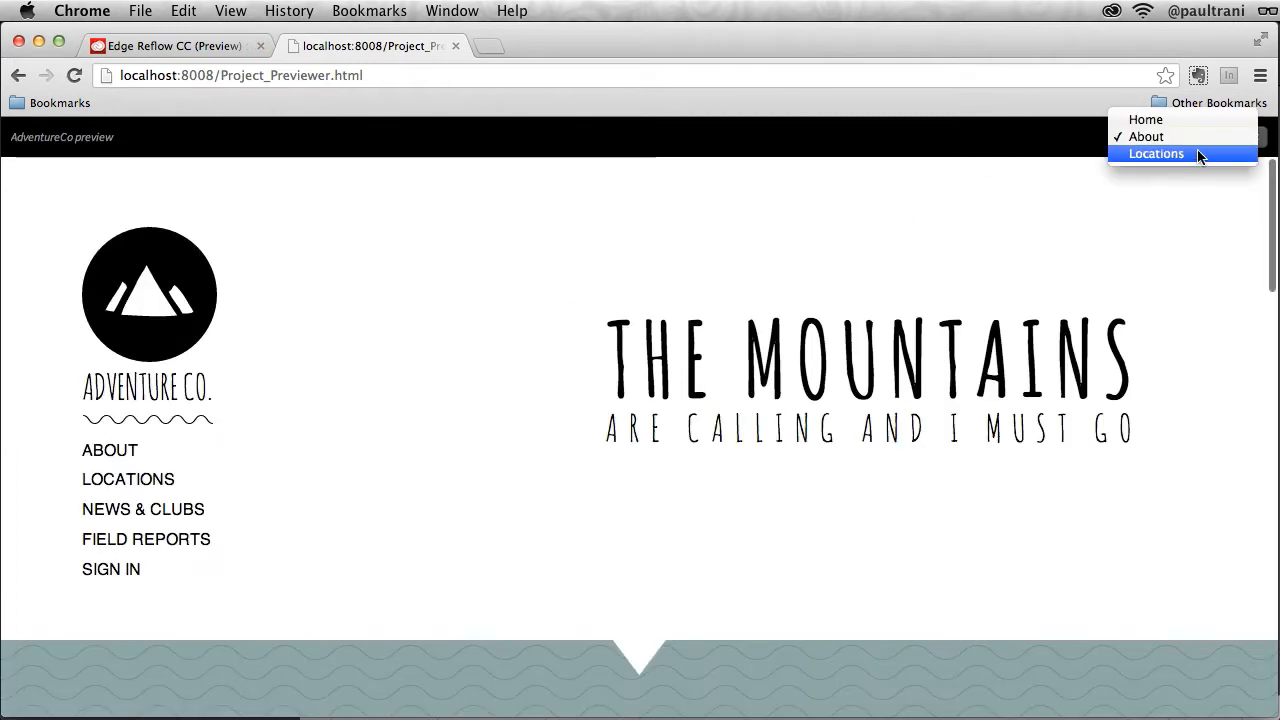
{"action": "left_click", "coordinate": [1155, 153]}
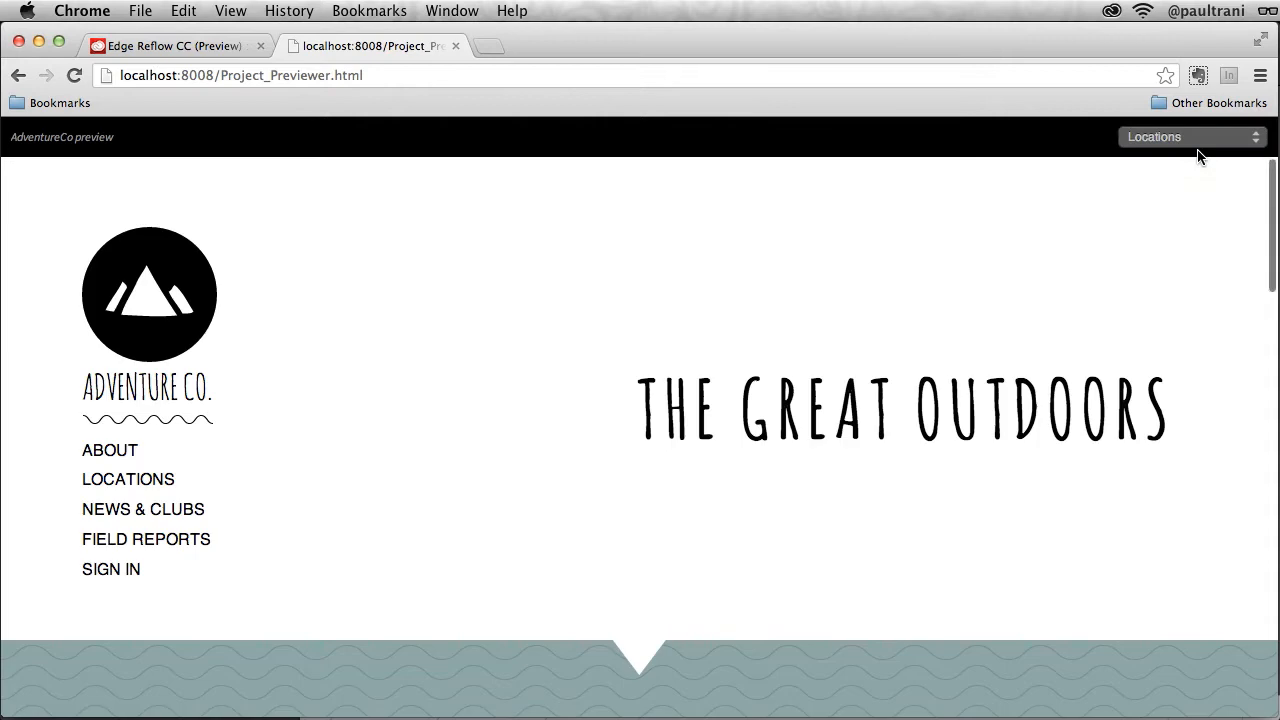
{"action": "left_click", "coordinate": [1190, 137]}
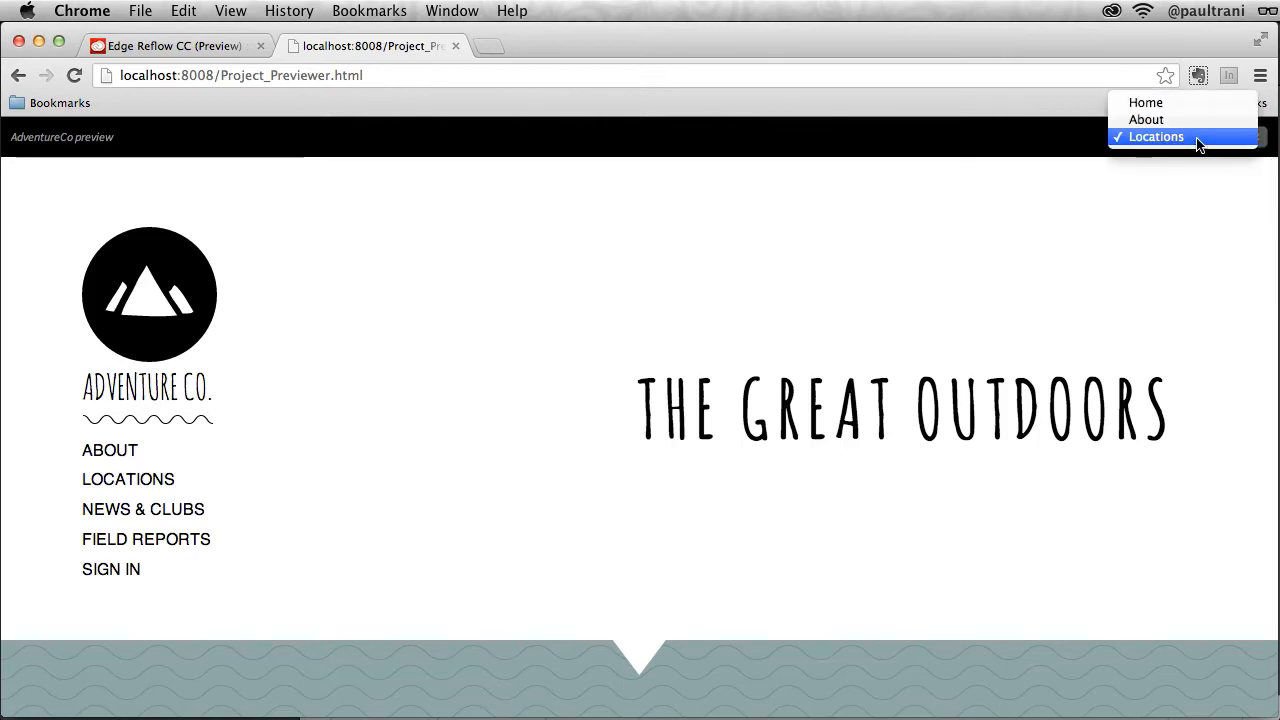
{"action": "left_click", "coordinate": [1145, 119]}
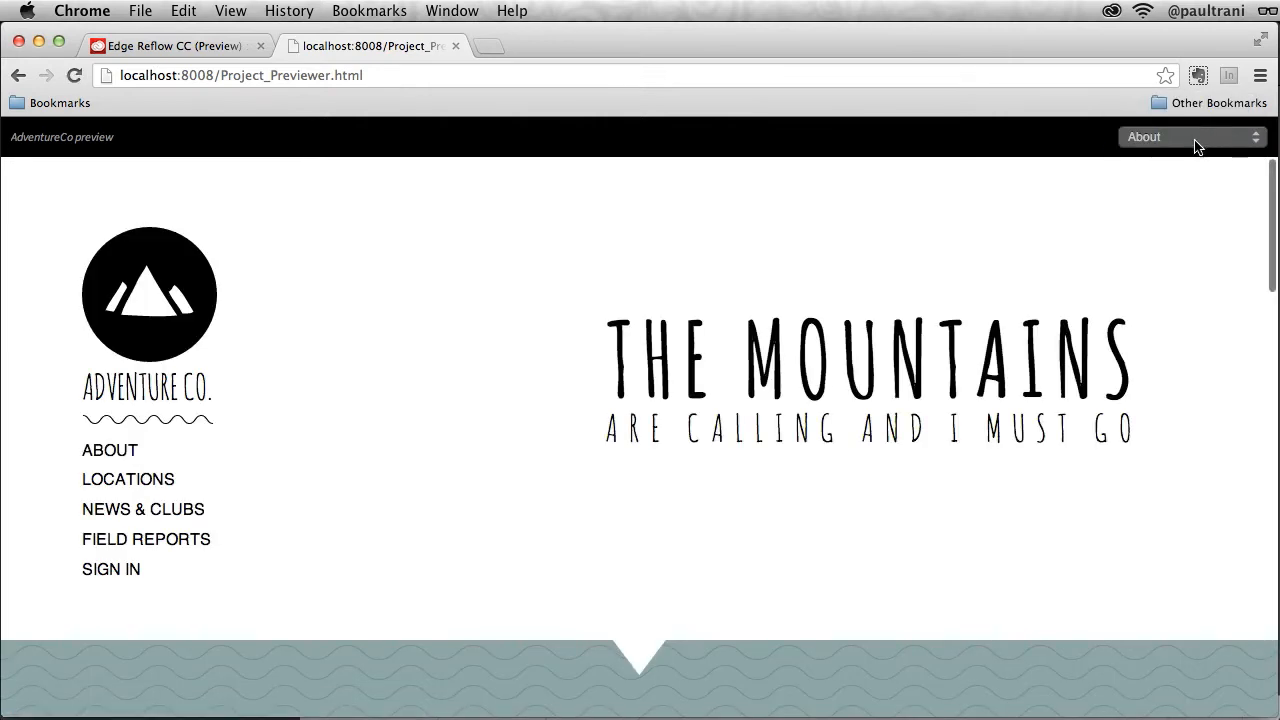
{"action": "left_click", "coordinate": [1190, 137]}
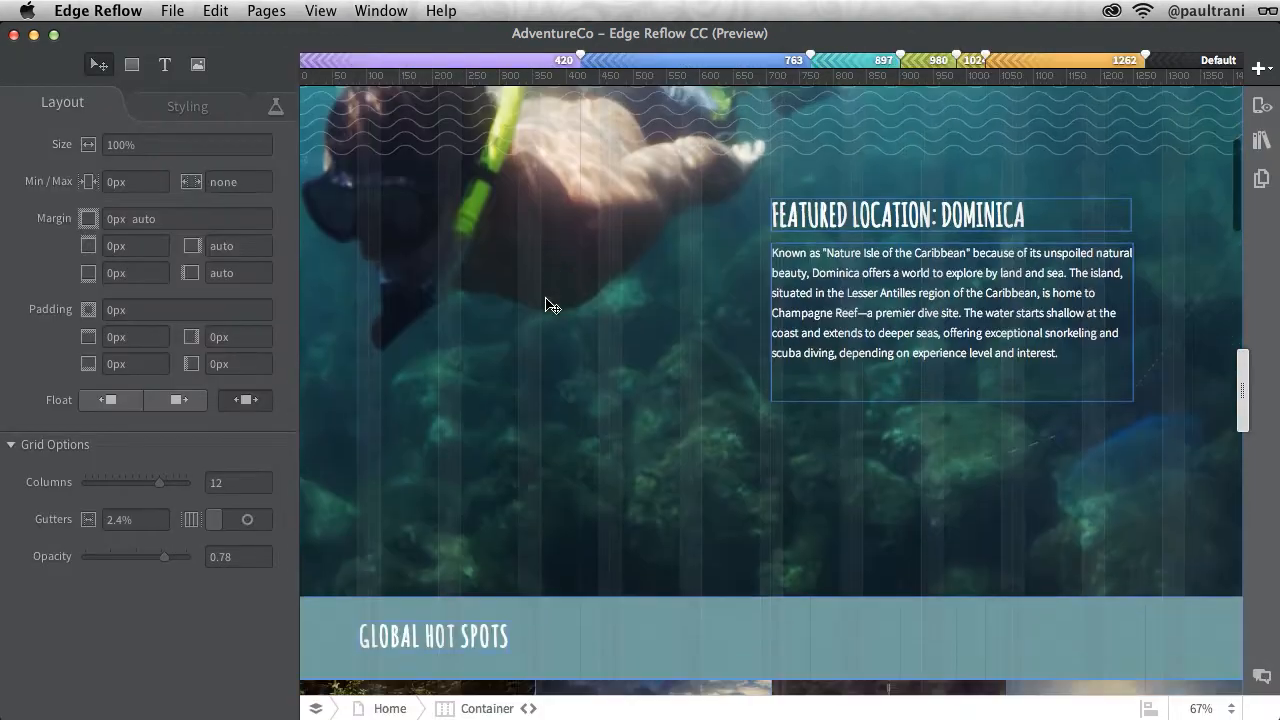
- Scroll the Home page down to the Popular Blog Posts section and check the exported assets
{"action": "scroll", "scroll_direction": "down", "scroll_amount": 3}
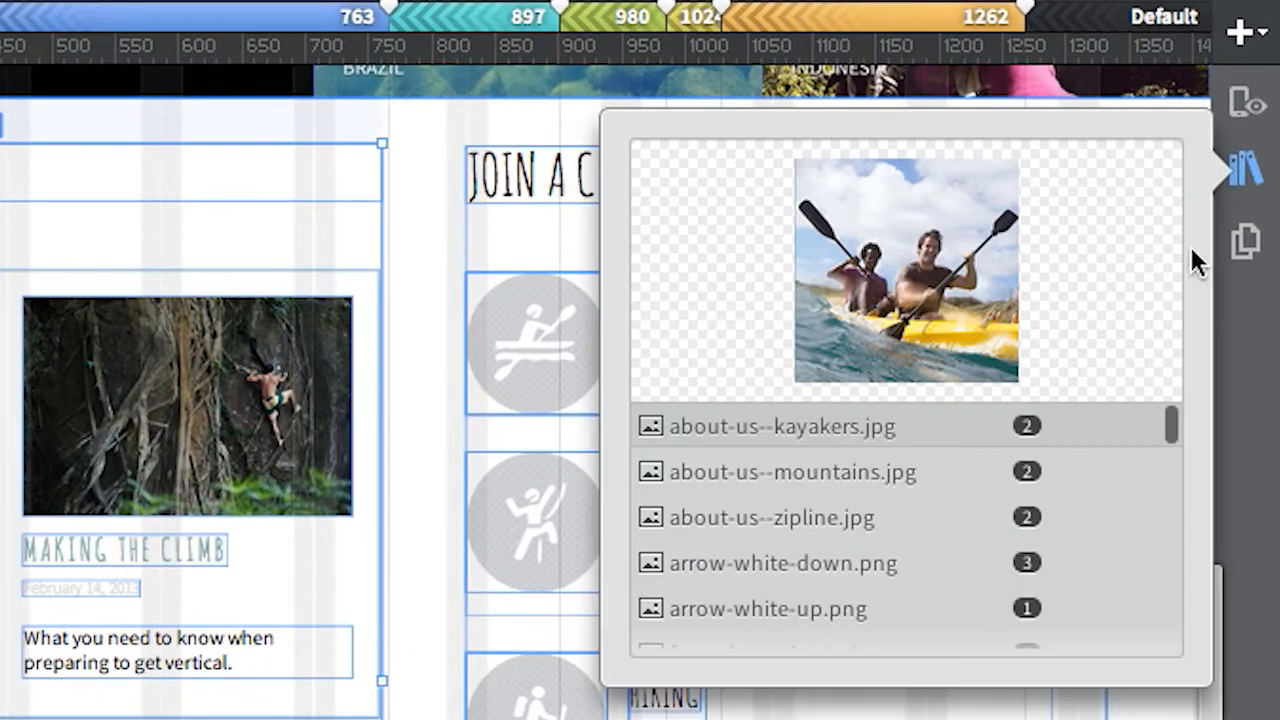
{"action": "scroll", "scroll_direction": "down", "scroll_amount": 3}
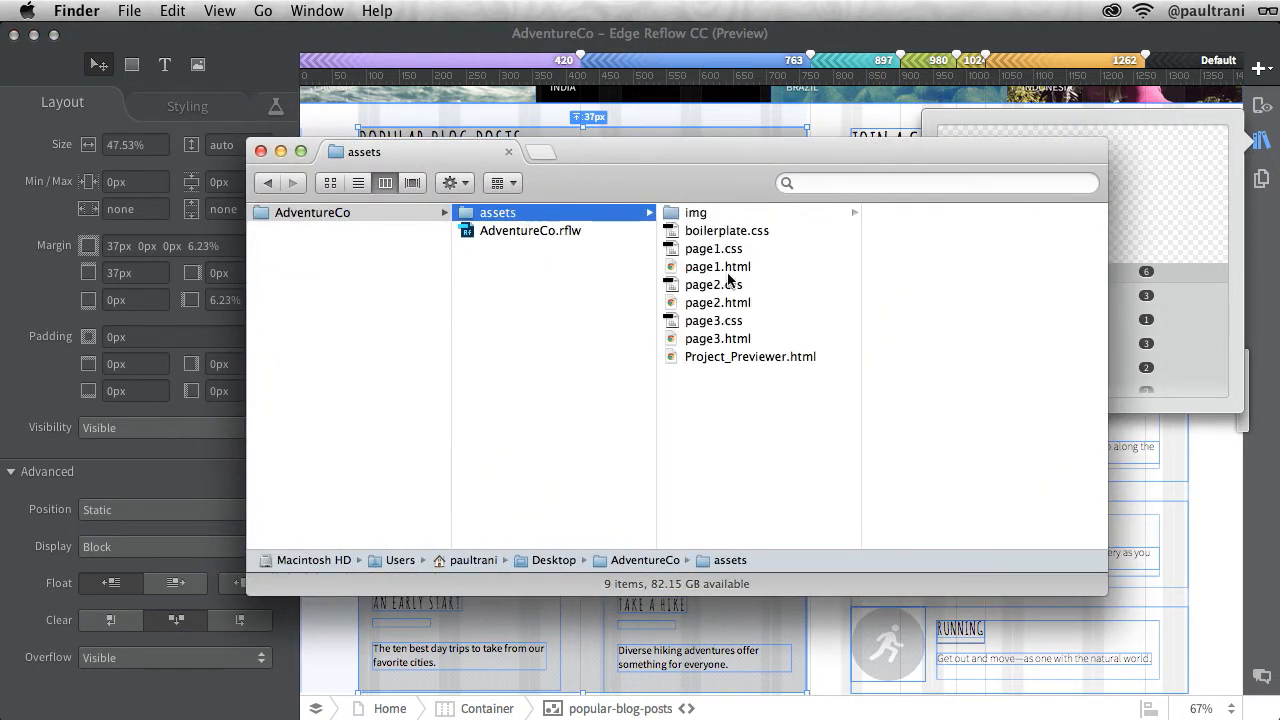
{"action": "left_click", "coordinate": [717, 266]}
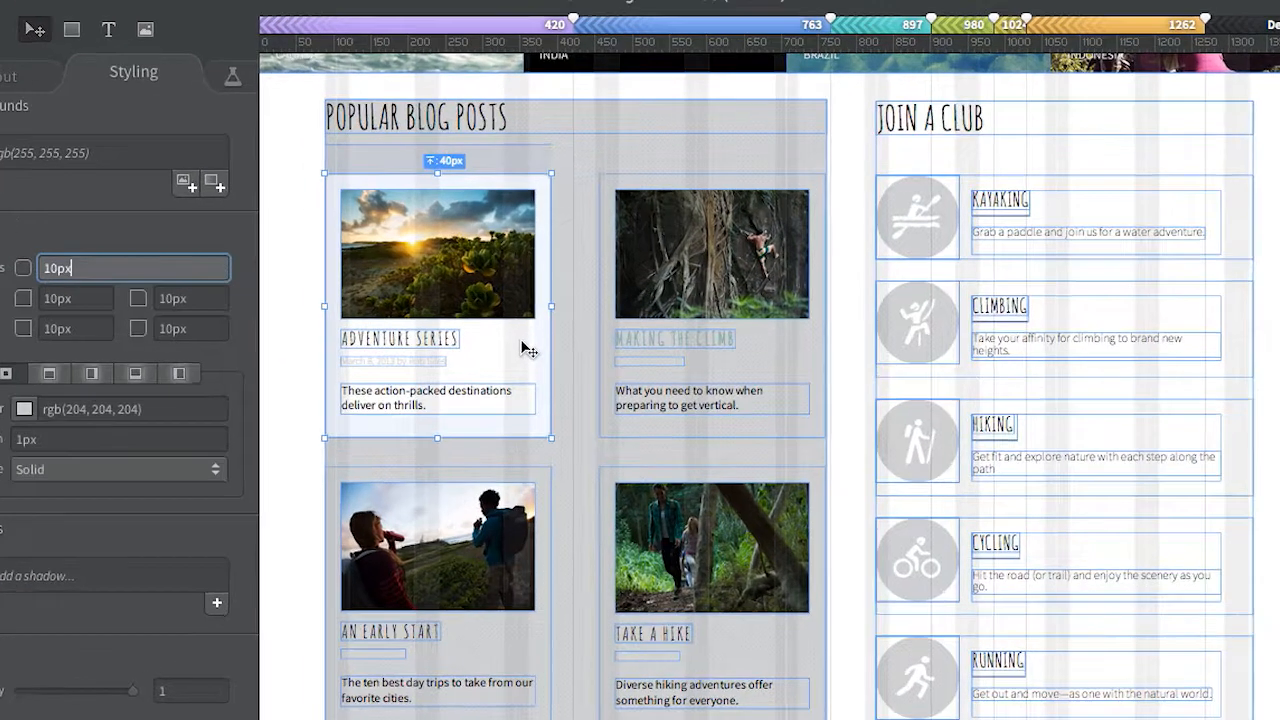
- Copy the first blog card's white background, 10px radius and 1px grey border styles to the other cards
{"action": "right_click", "coordinate": [527, 348]}
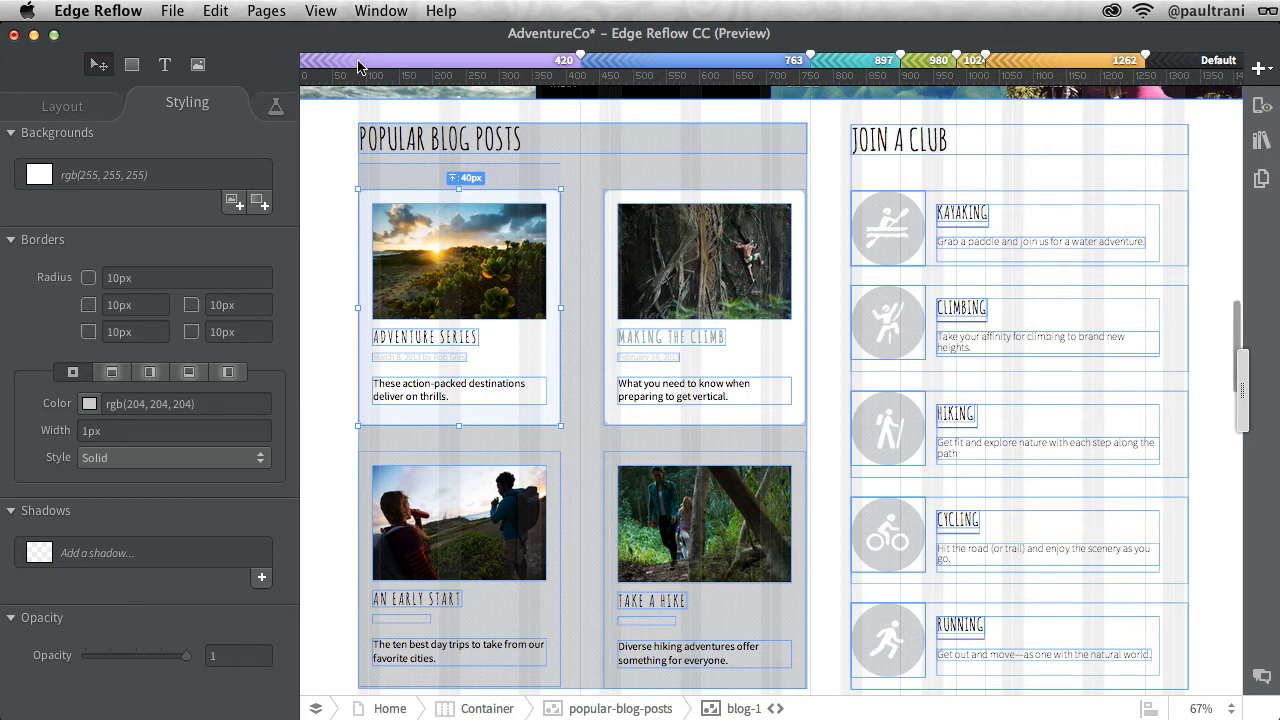
- At the narrowest breakpoint, tint the first card's background blue-gray, then undo via Edit > Undo
{"action": "left_click", "coordinate": [38, 174]}
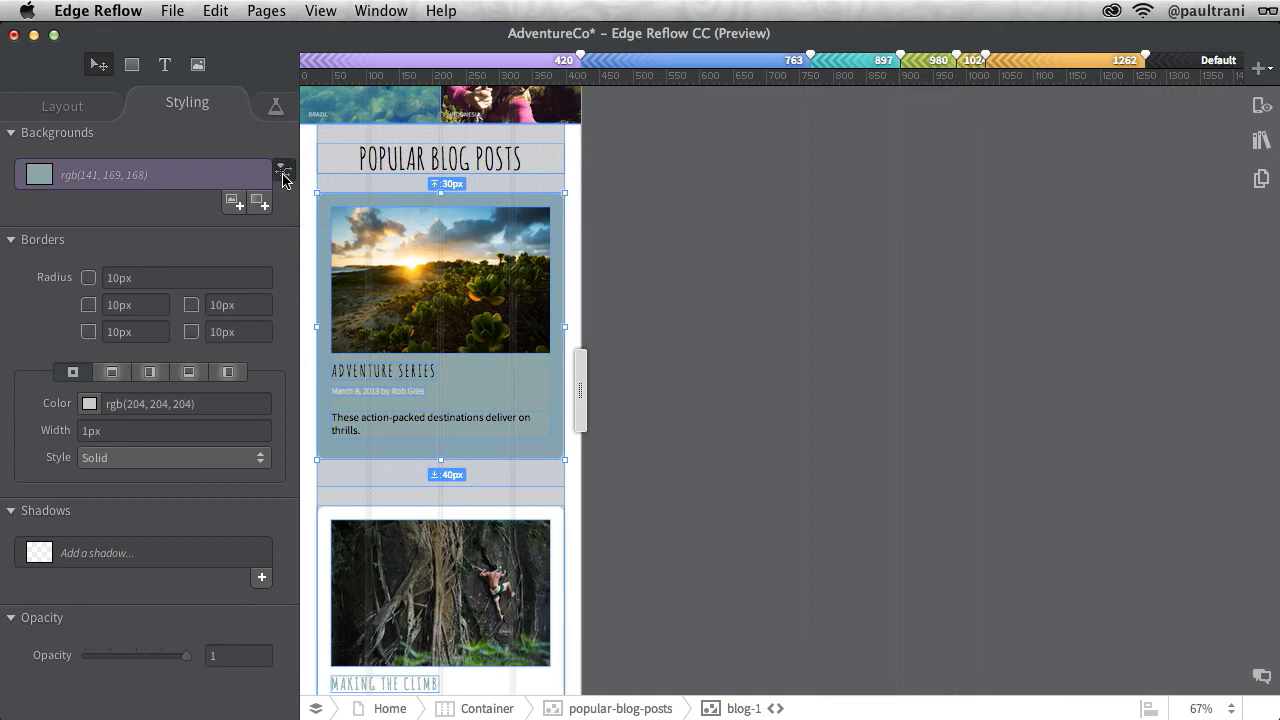
{"action": "left_click", "coordinate": [215, 11]}
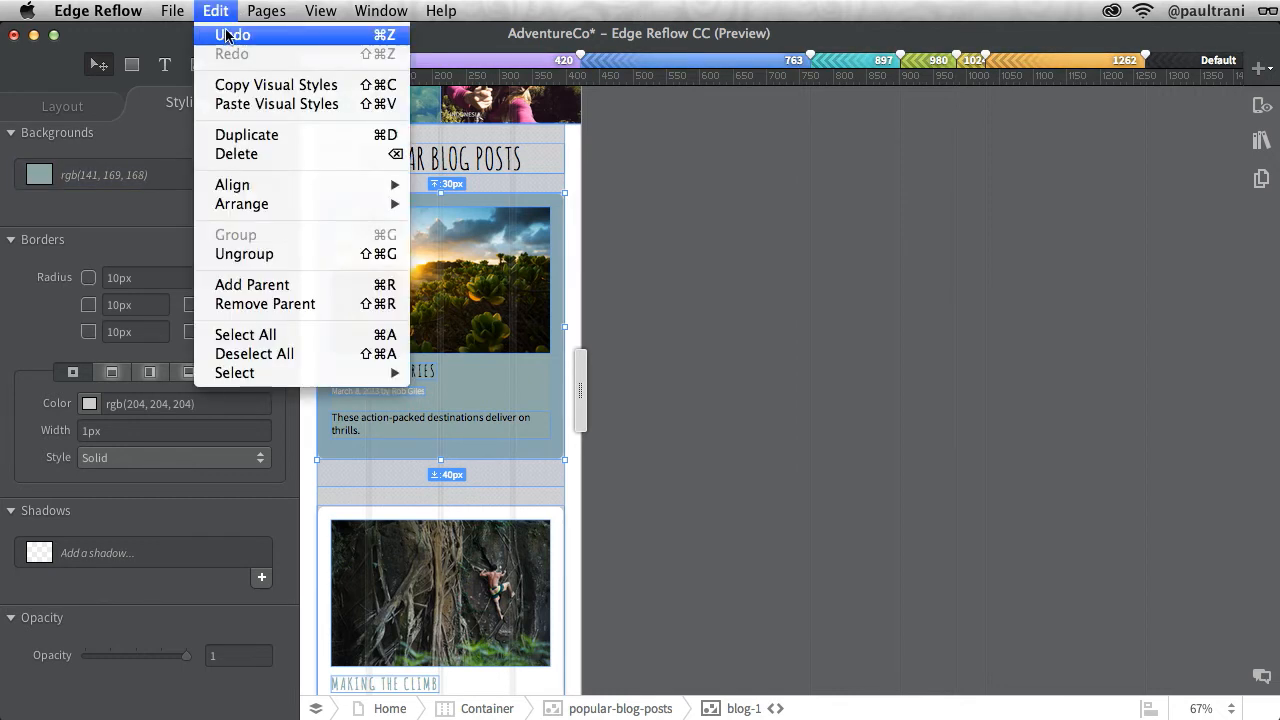
{"action": "left_click", "coordinate": [232, 34]}
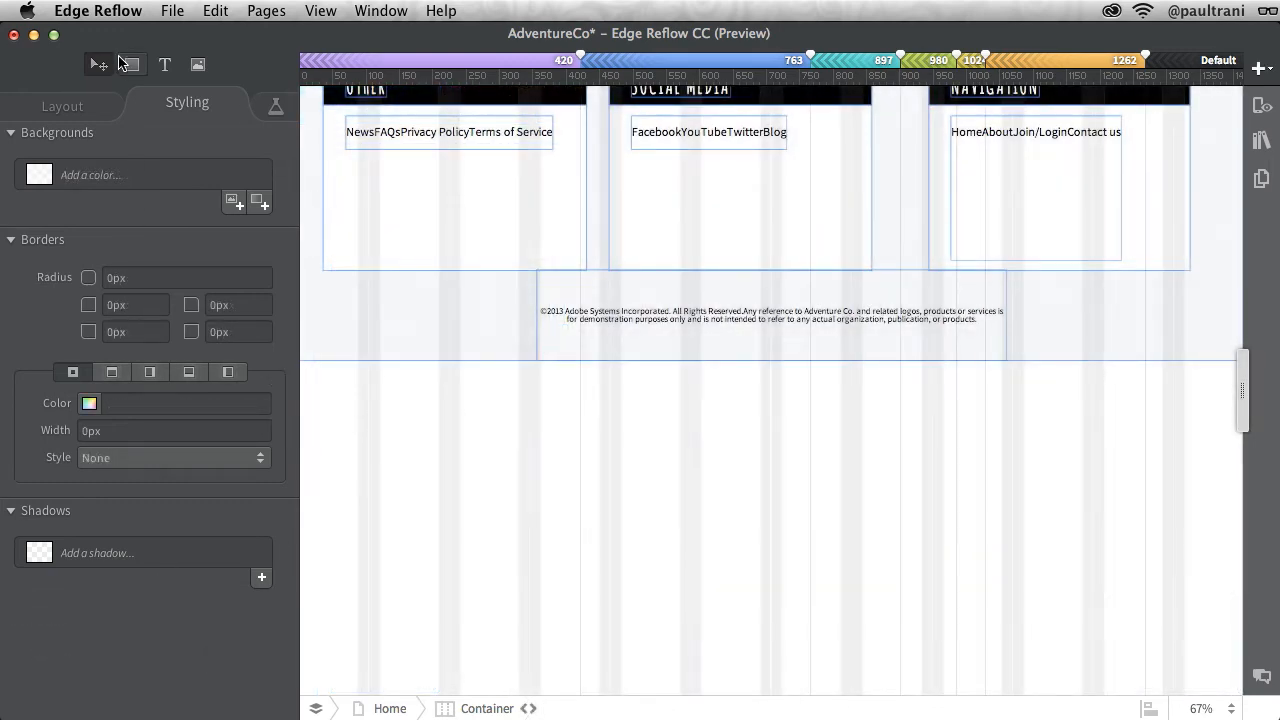
- Draw a new empty box beneath the footer with the Box tool and select it
{"action": "left_click_drag", "start_coordinate": [365, 393], "coordinate": [610, 535]}
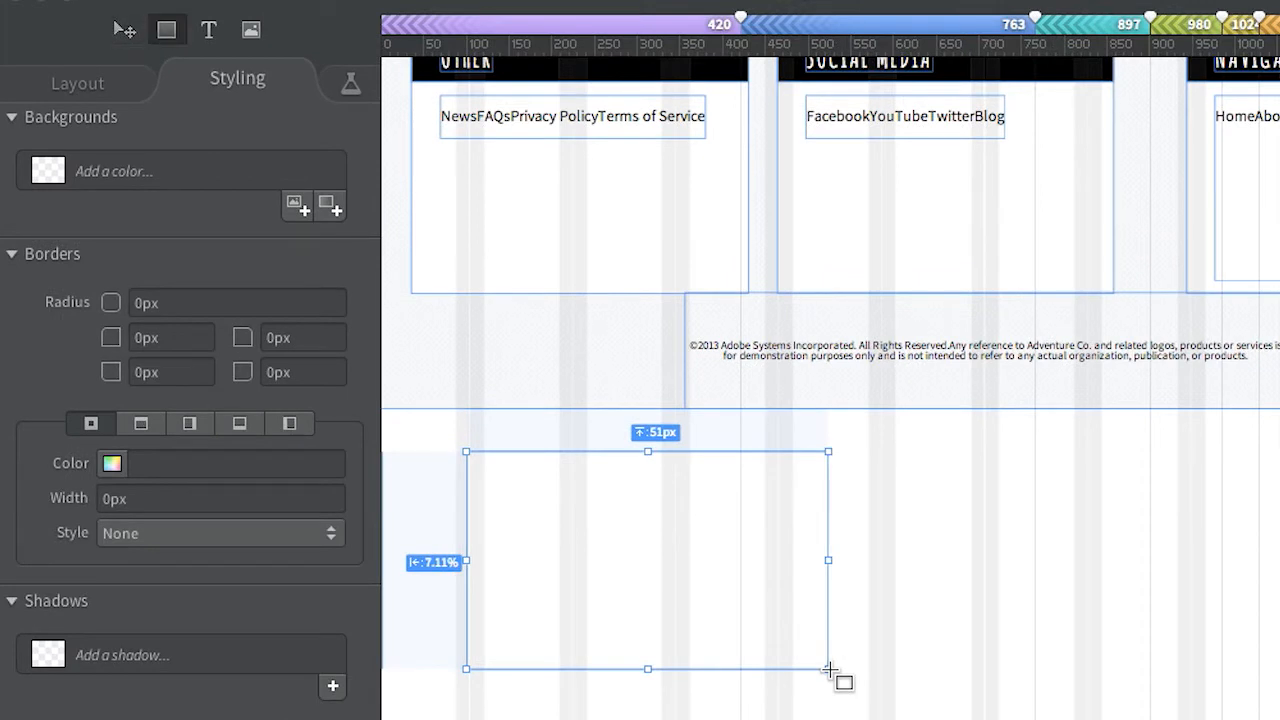
{"action": "left_click", "coordinate": [124, 29]}
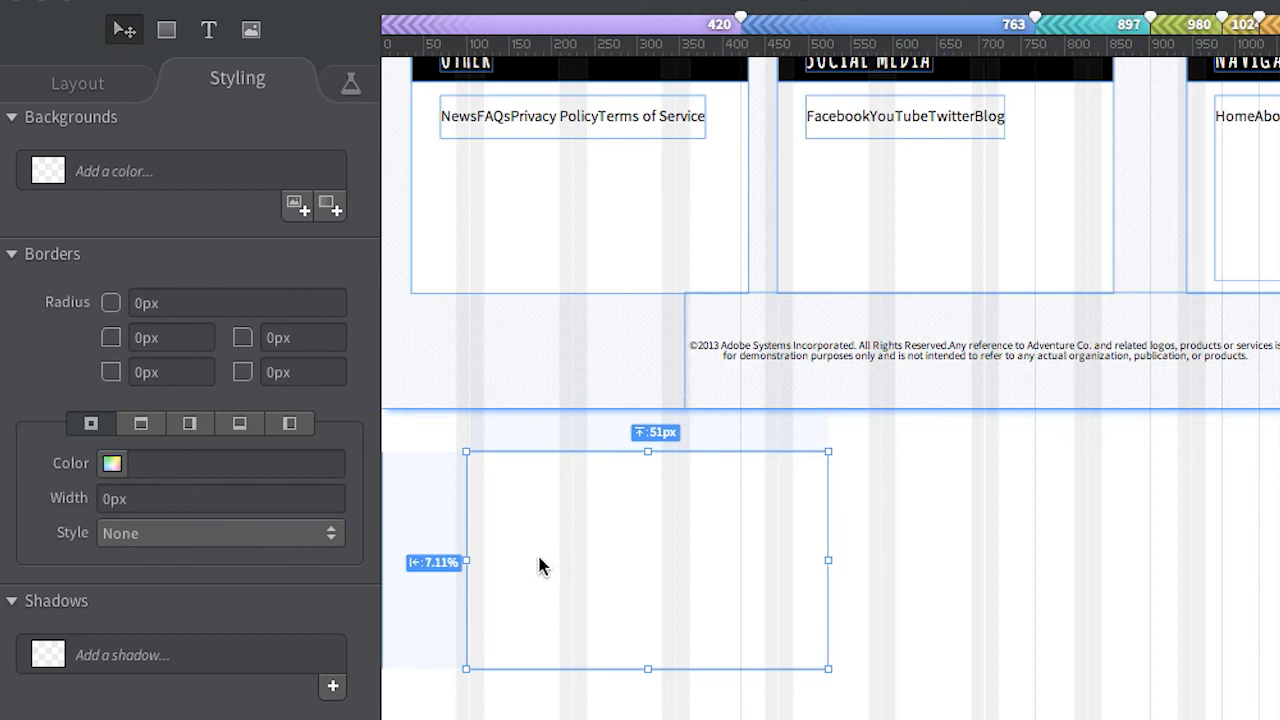
{"action": "mouse_move", "coordinate": [637, 593]}
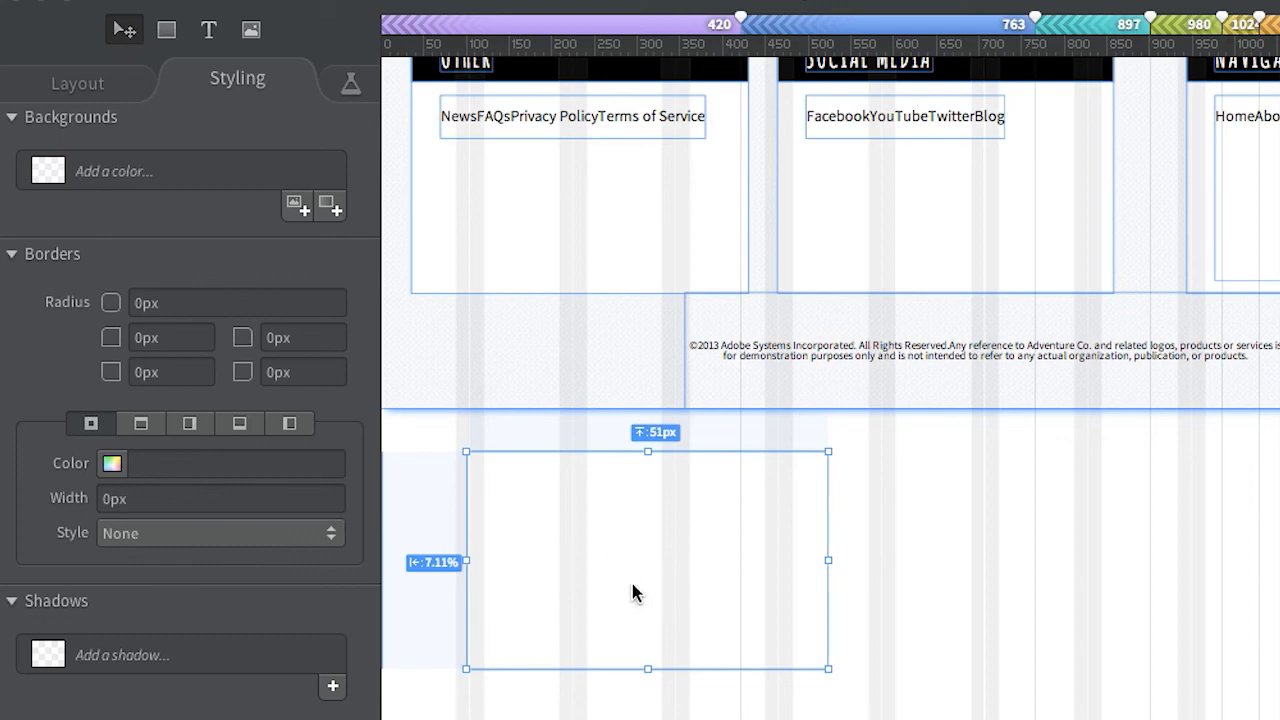